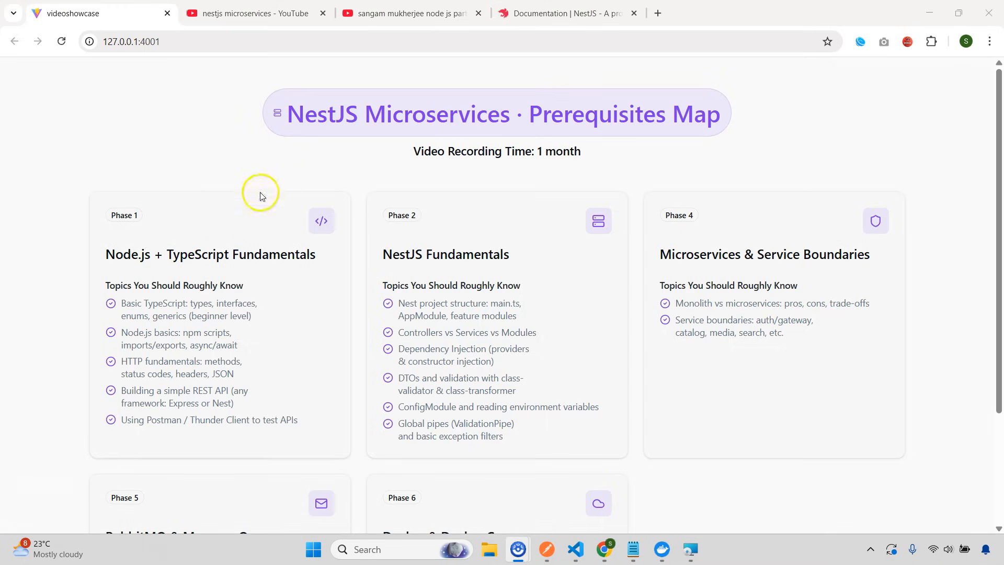
Highlight the 'Video Recording Time: 1 month' line, clear it, and switch to the nestjs microservices YouTube results
{"action": "left_click_drag", "start_coordinate": [413, 150], "coordinate": [464, 151]}
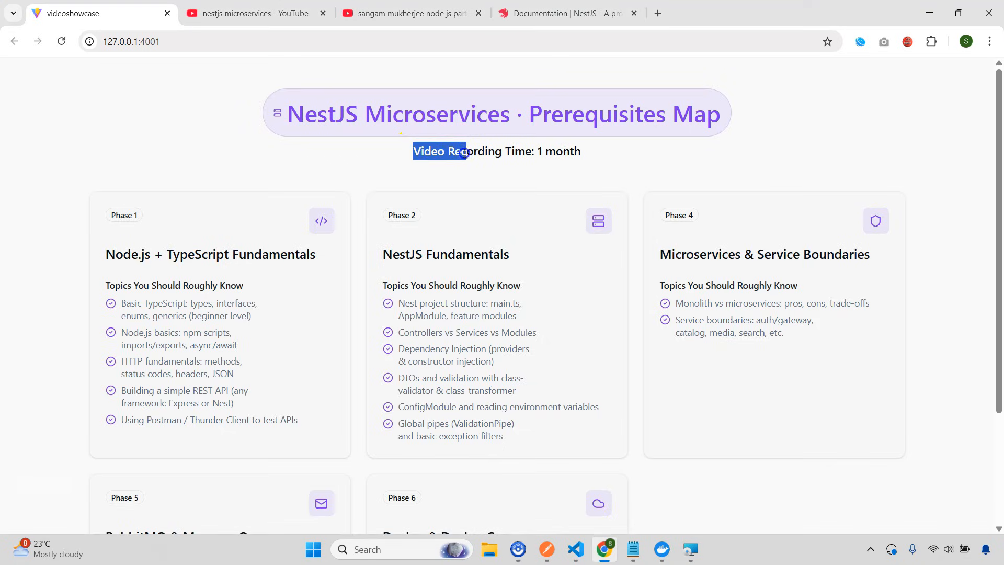
{"action": "left_click_drag", "start_coordinate": [463, 151], "coordinate": [579, 150]}
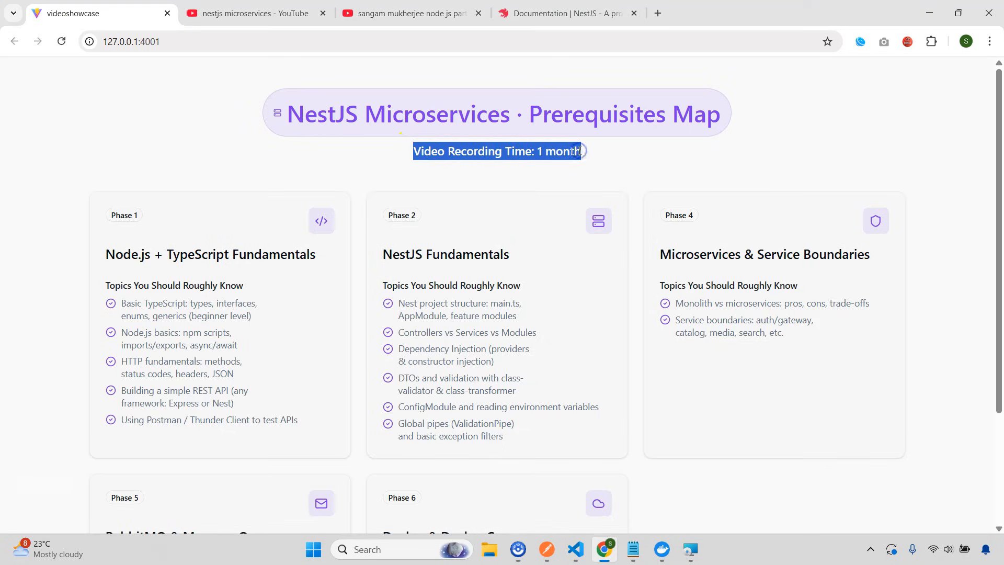
{"action": "left_click", "coordinate": [603, 184]}
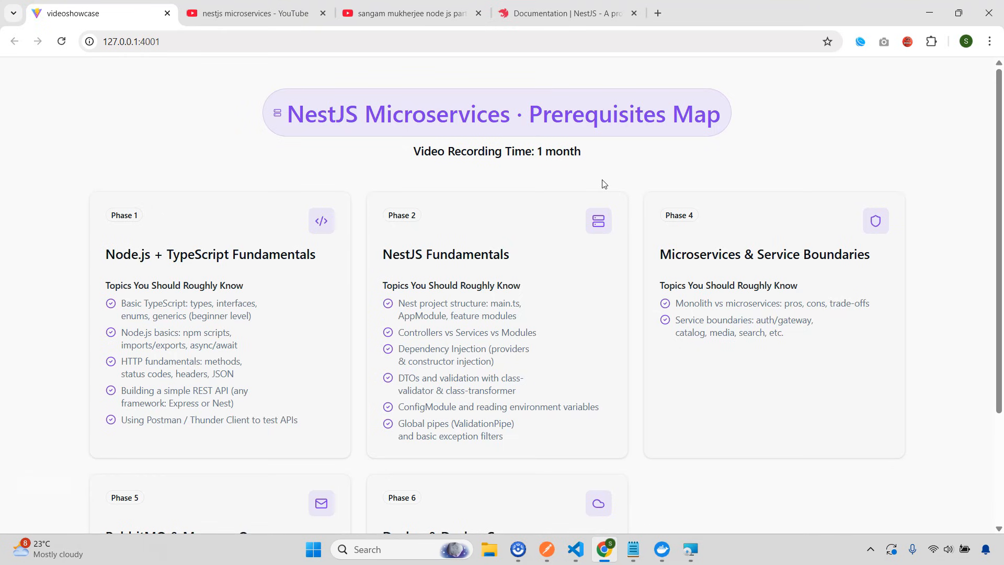
{"action": "left_click", "coordinate": [250, 12]}
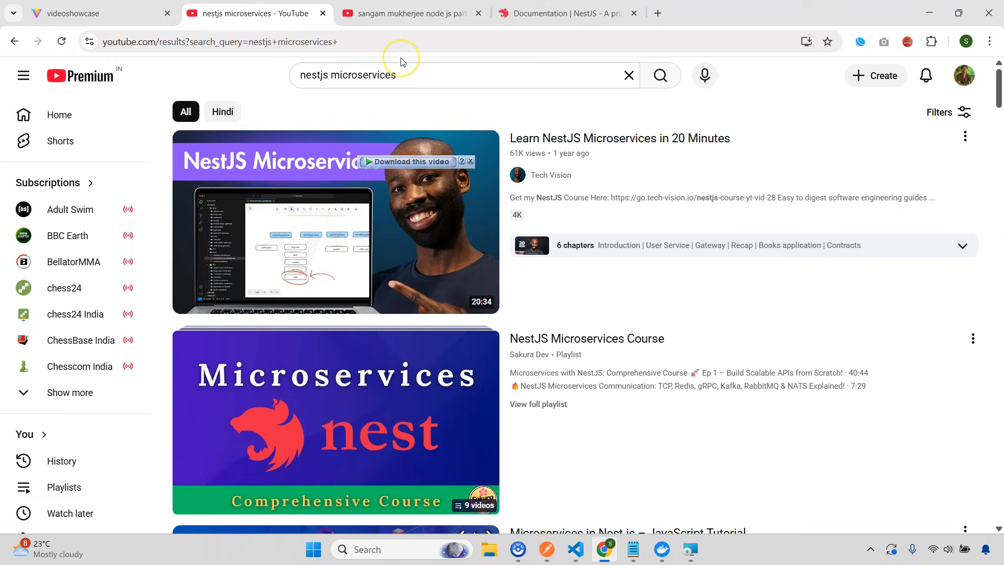
Browse further nestjs microservices results, including the freeCodeCamp tutorial, then return to the map
{"action": "scroll", "scroll_direction": "down", "scroll_amount": 3}
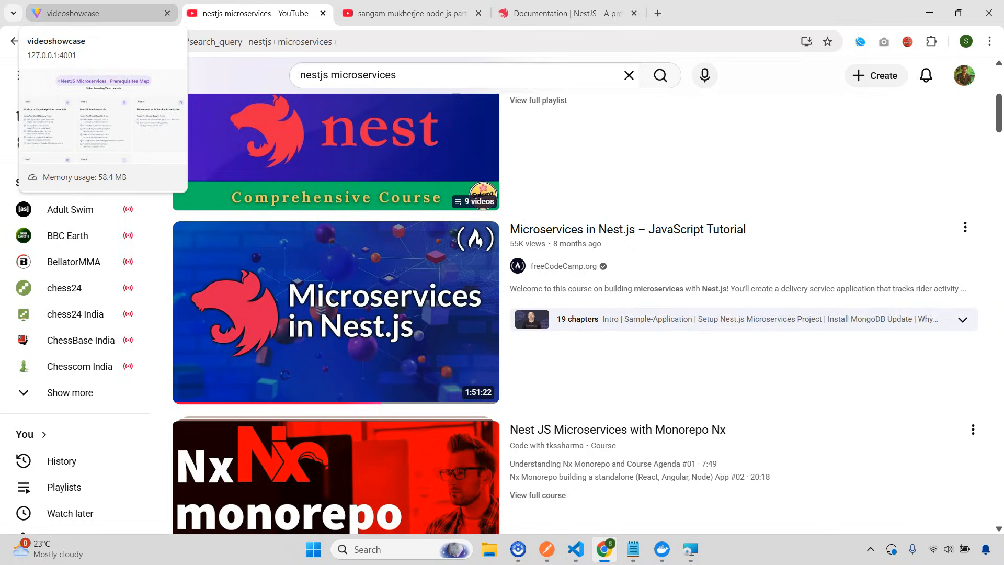
{"action": "left_click", "coordinate": [99, 12]}
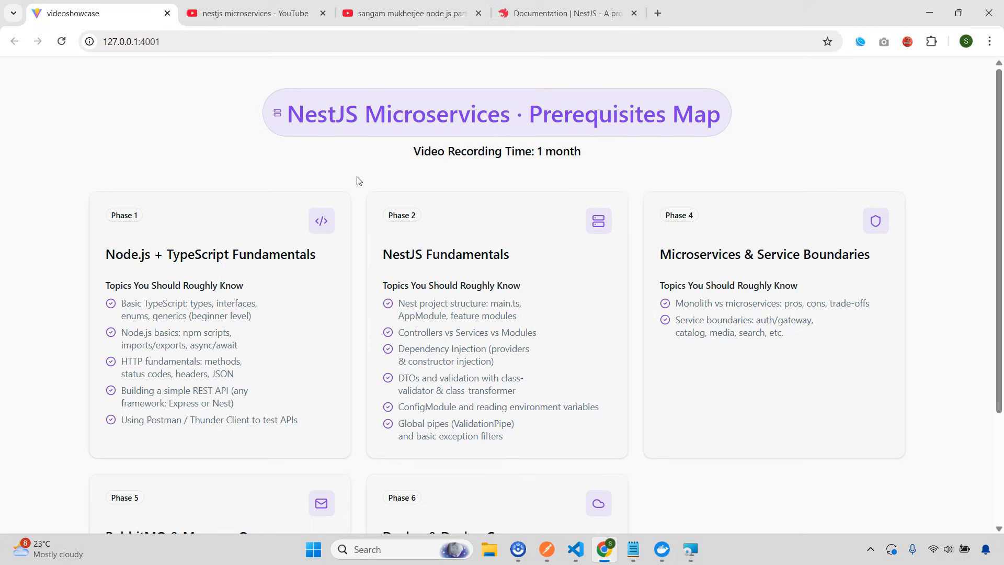
{"action": "left_click", "coordinate": [410, 12]}
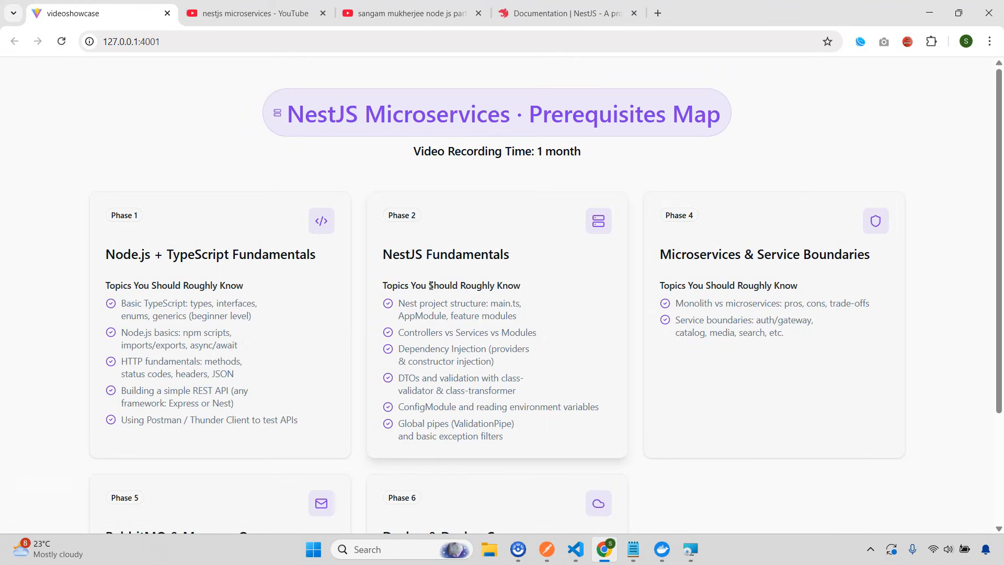
{"action": "mouse_move", "coordinate": [144, 317]}
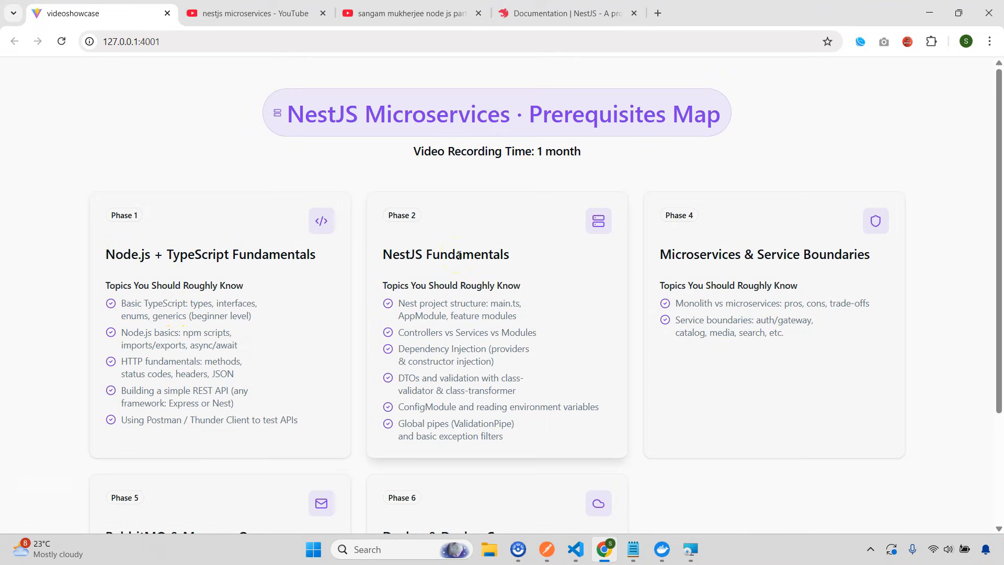
Search YouTube for 'sangam mukherjee nest js' to find his Nest JS Full Course, then return to the map
{"action": "left_click", "coordinate": [410, 12]}
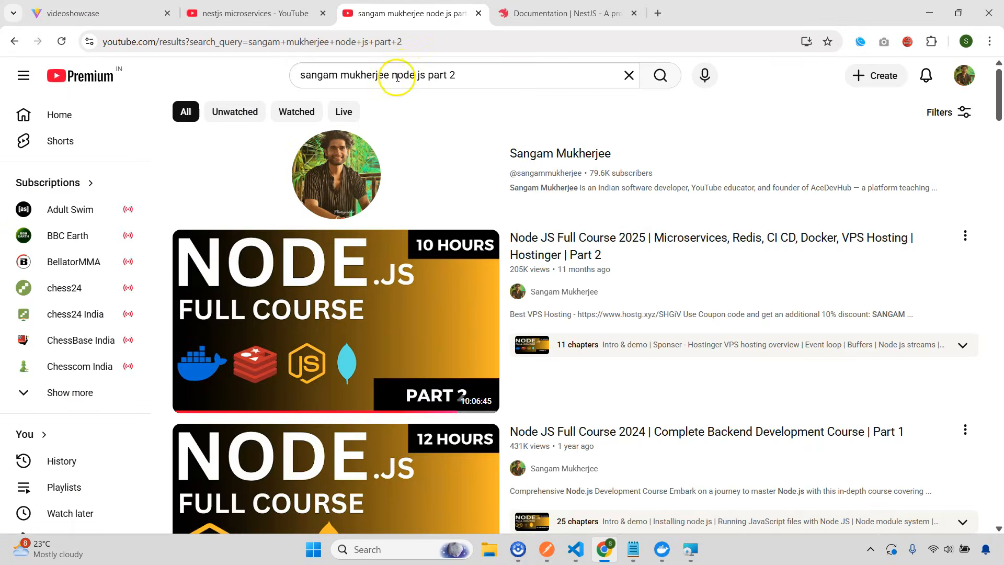
{"action": "type", "text": "sangam mukherjee nest js"}
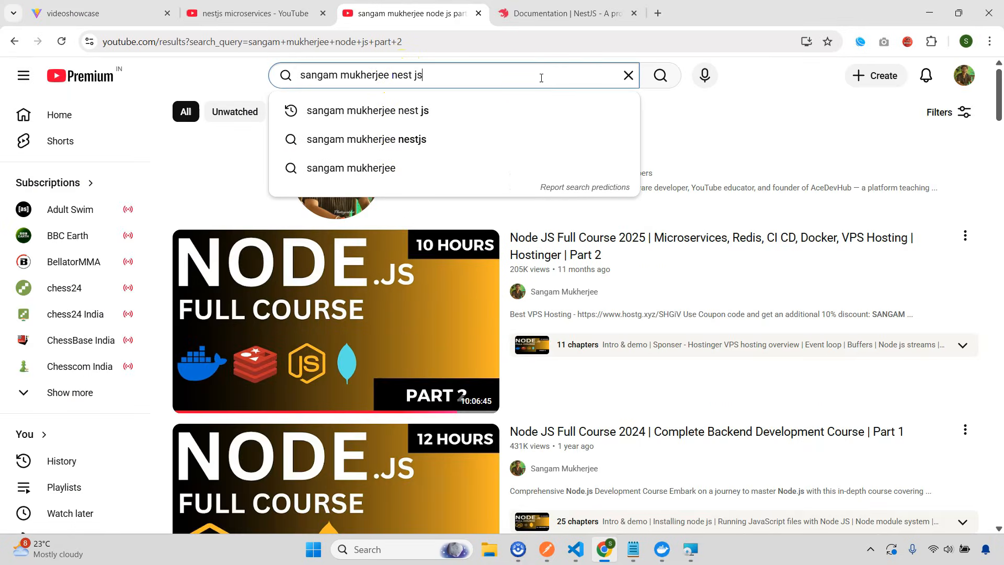
{"action": "left_click", "coordinate": [368, 110]}
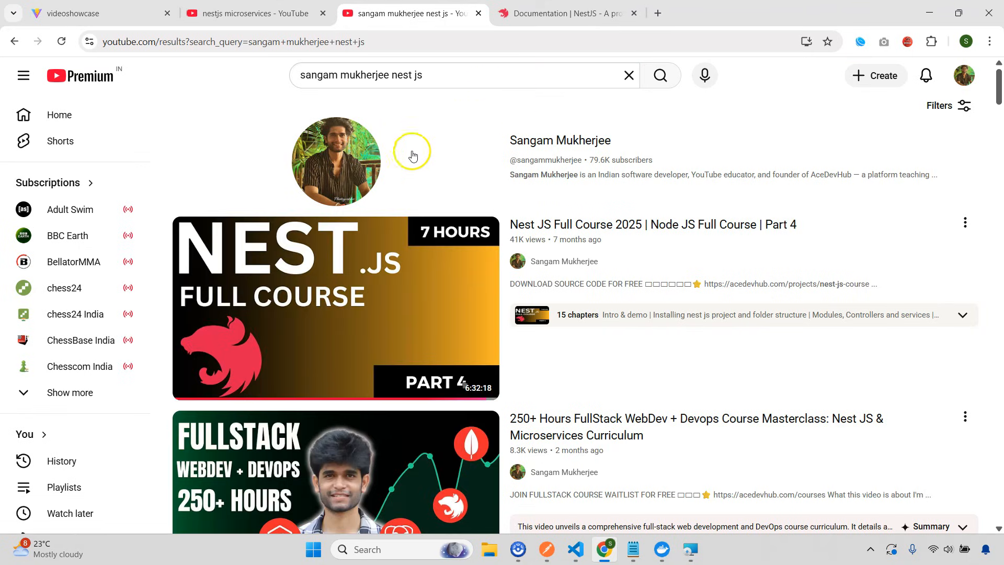
{"action": "mouse_move", "coordinate": [418, 133]}
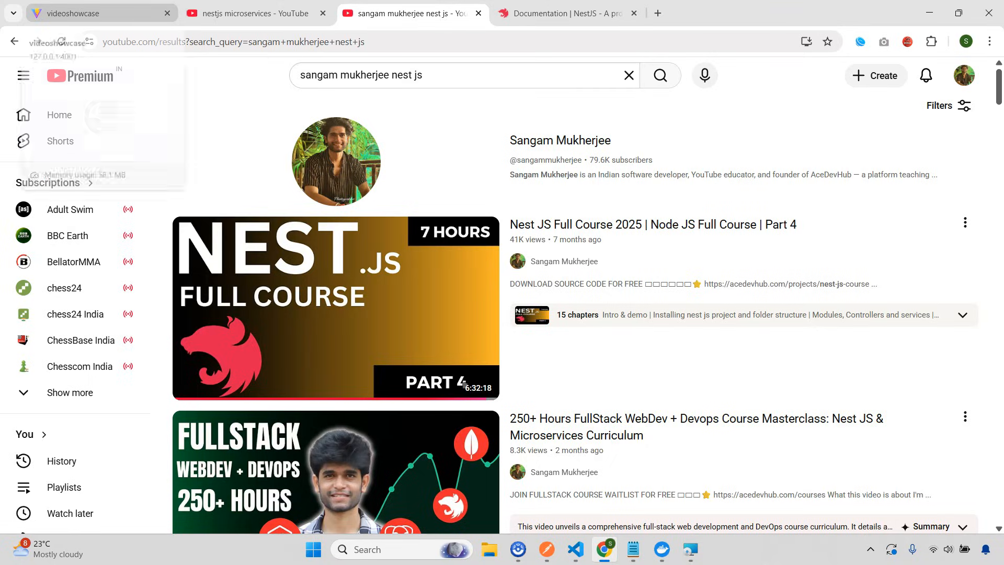
{"action": "left_click", "coordinate": [96, 13]}
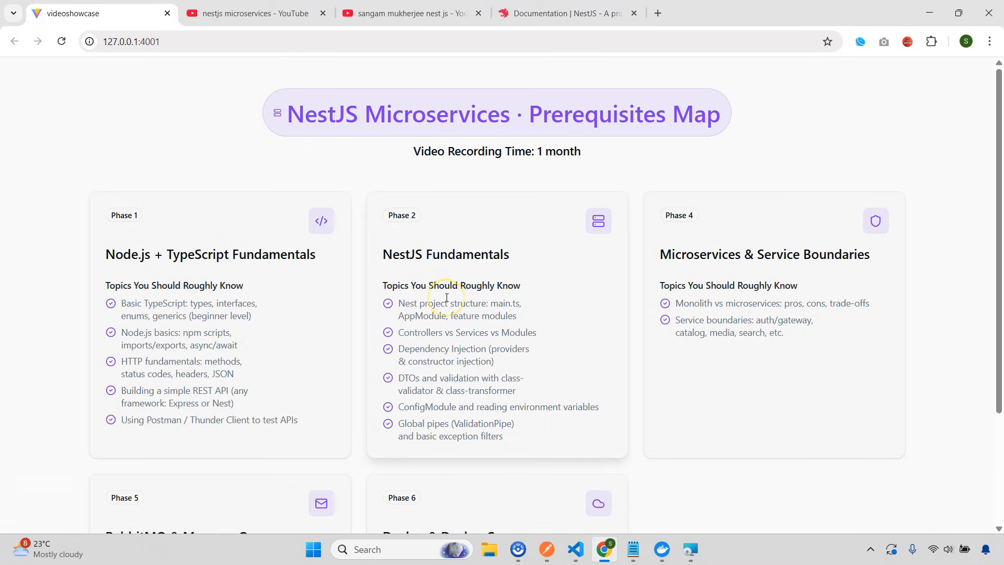
{"action": "mouse_move", "coordinate": [550, 320]}
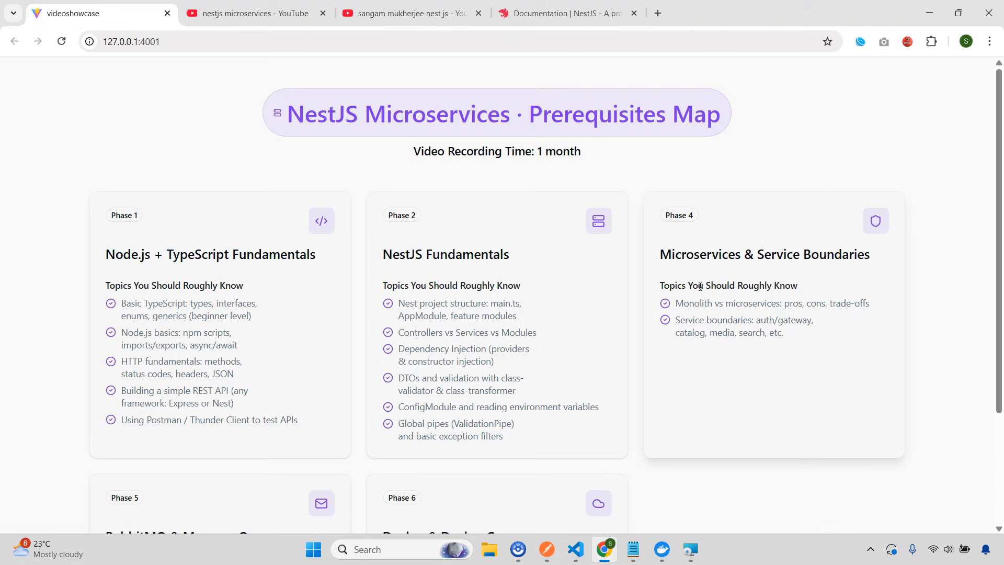
Scroll the map down to the Phase 5 RabbitMQ and Phase 6 Docker & Docker Compose cards
{"action": "scroll", "scroll_direction": "down", "scroll_amount": 3}
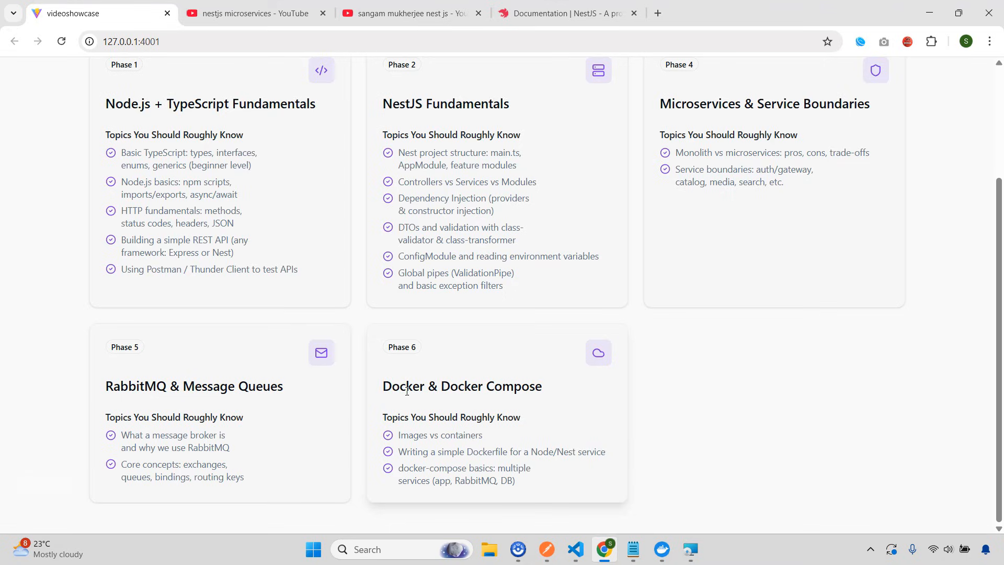
Run the suggested 'sangam mukherjee devops' search for his DevOps Full Course, then return to the map
{"action": "left_click", "coordinate": [413, 12]}
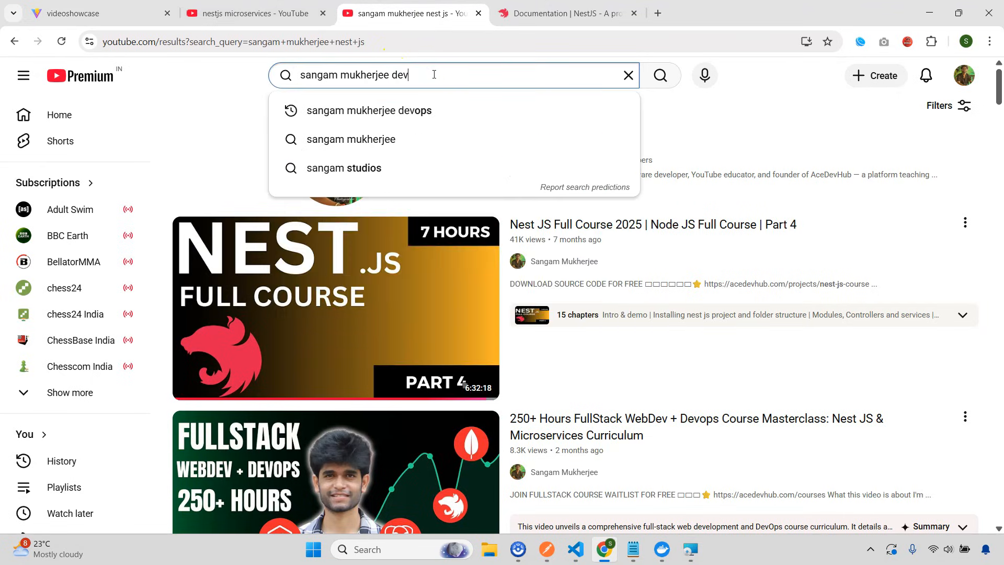
{"action": "left_click", "coordinate": [369, 110]}
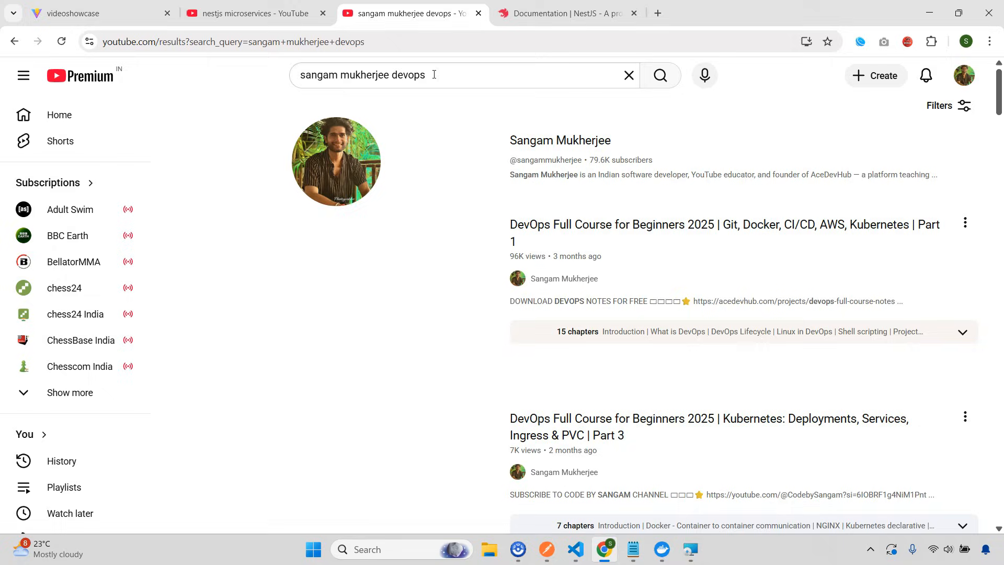
{"action": "left_click", "coordinate": [96, 13]}
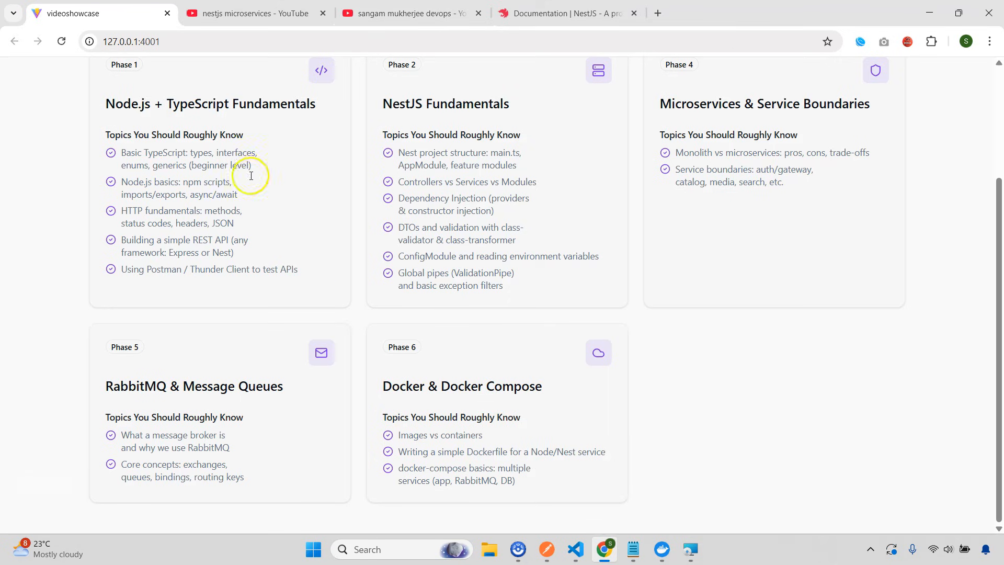
Scroll to the top, highlight the Node.js + TypeScript and NestJS Fundamentals card topics down to DTOs and validation, then clear it
{"action": "scroll", "scroll_direction": "up", "scroll_amount": 3}
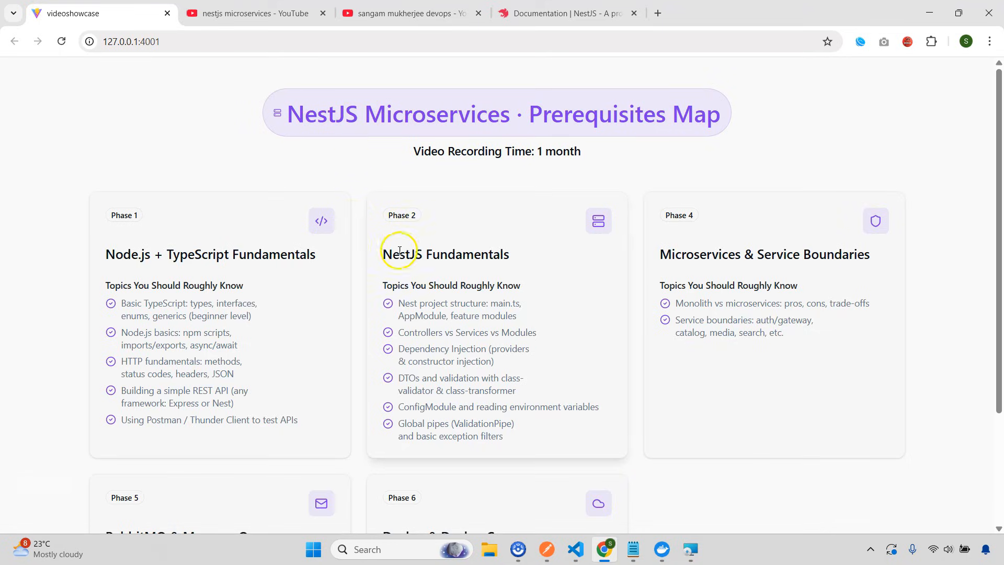
{"action": "double_click", "coordinate": [210, 255]}
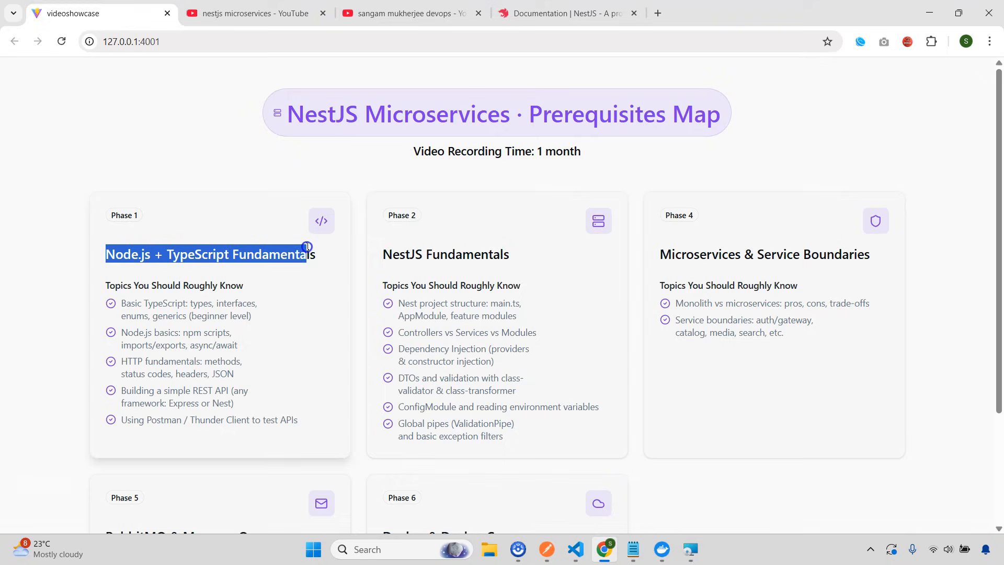
{"action": "left_click_drag", "start_coordinate": [308, 247], "coordinate": [485, 332]}
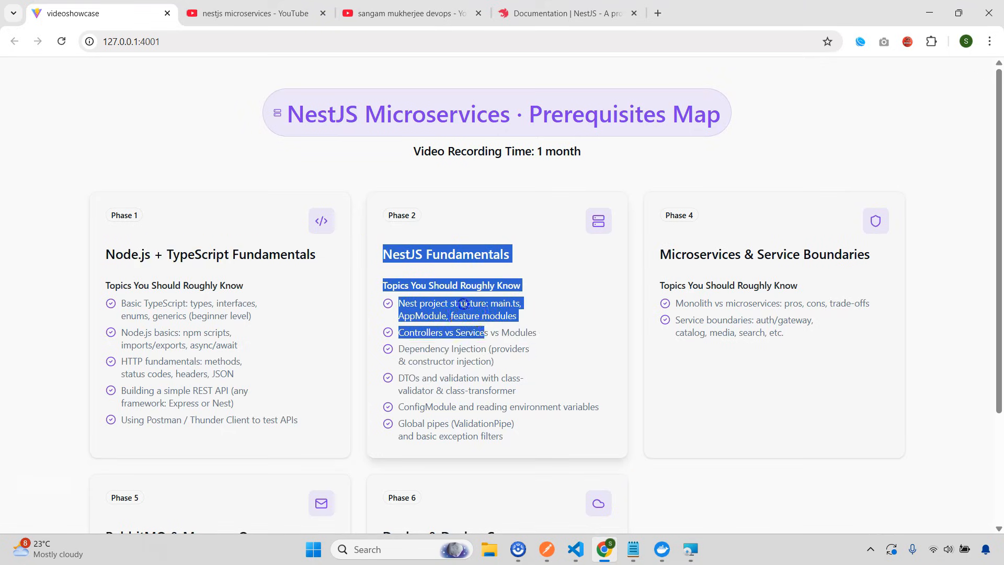
{"action": "left_click_drag", "start_coordinate": [459, 304], "coordinate": [485, 377]}
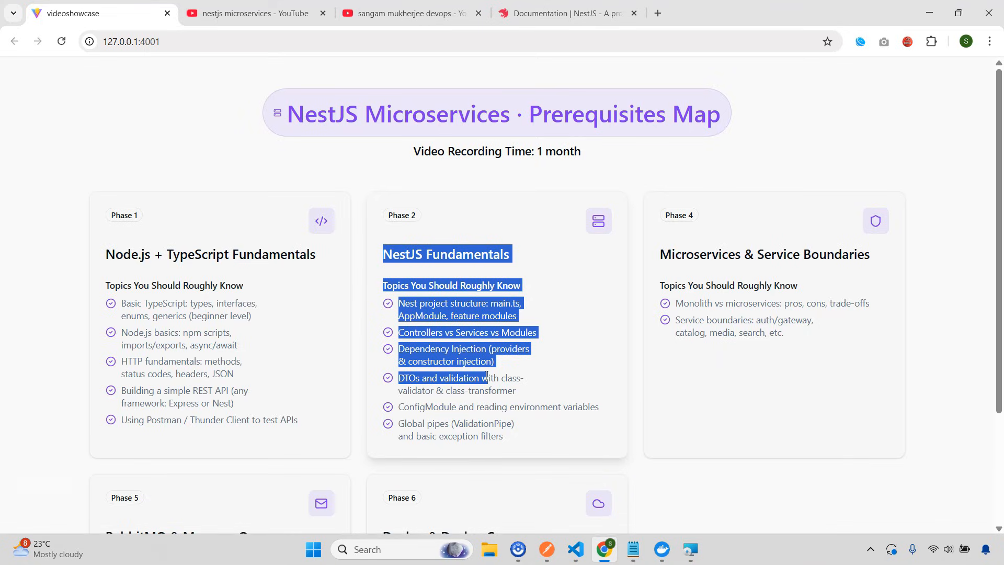
{"action": "left_click", "coordinate": [526, 327]}
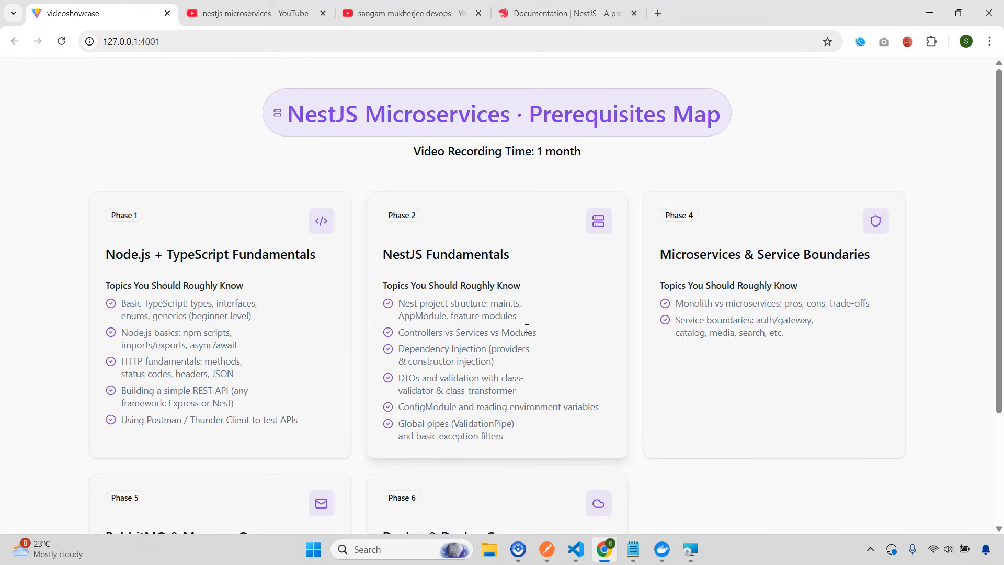
{"action": "mouse_move", "coordinate": [500, 246]}
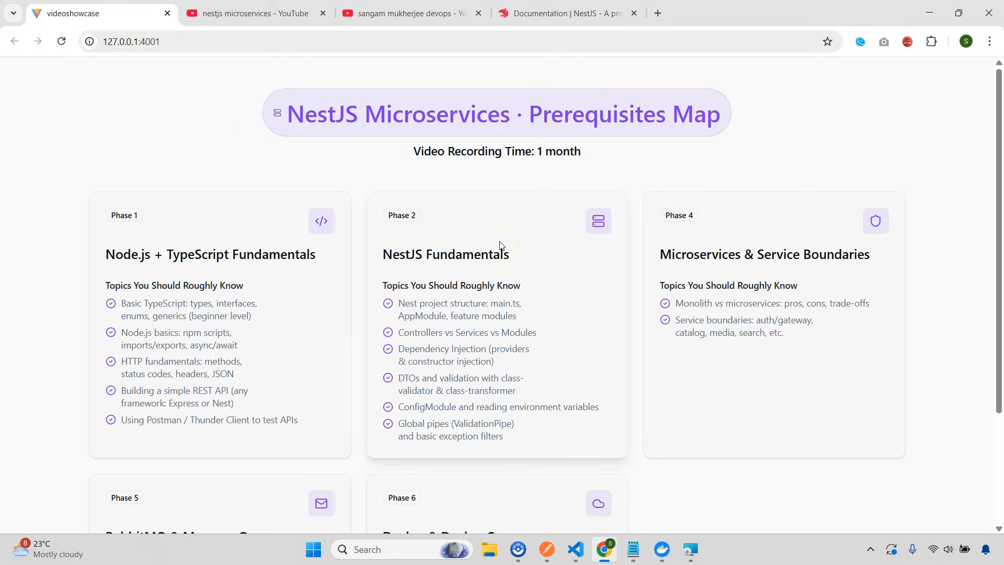